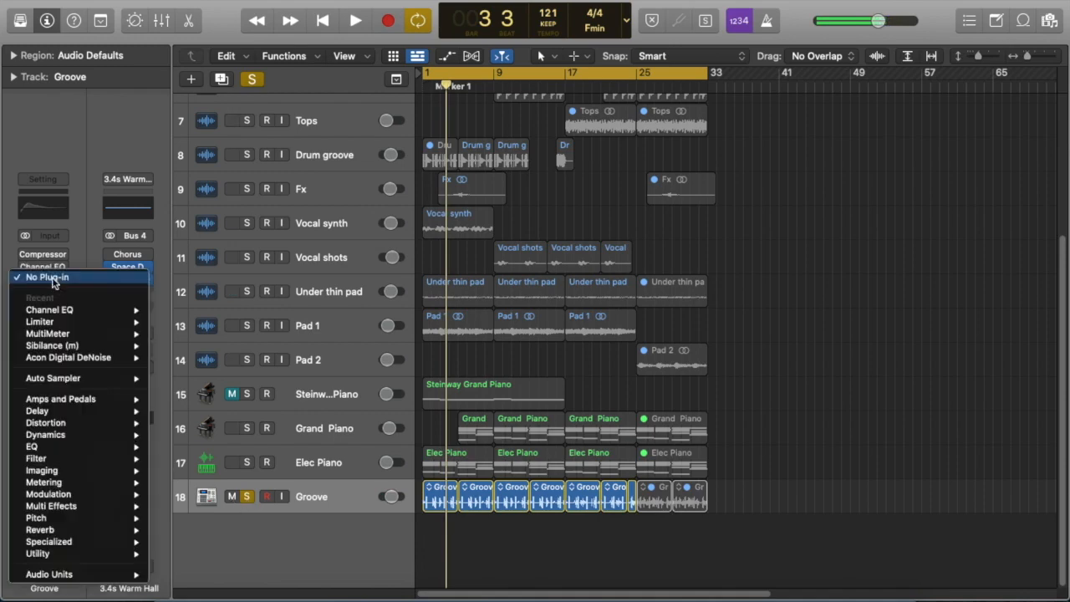
Step: Insert a Channel EQ on the Groove track with a steep low cut
{"action": "left_click", "coordinate": [49, 310]}
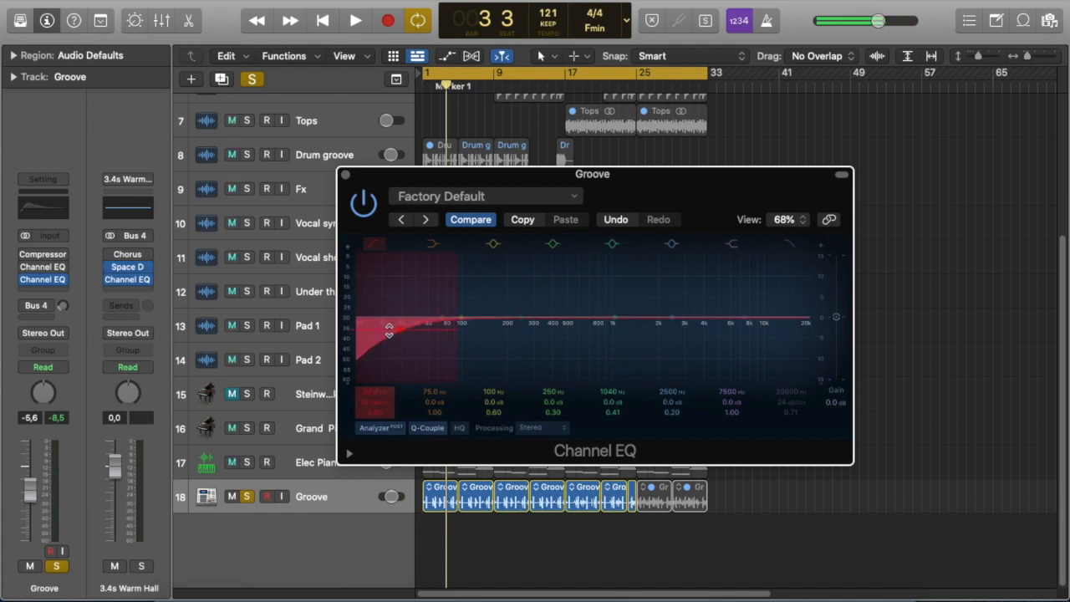
Step: Replay the song, boost the low band +8.3 dB at 71 Hz, and place the low-mid band near 268 Hz
{"action": "left_click", "coordinate": [322, 20]}
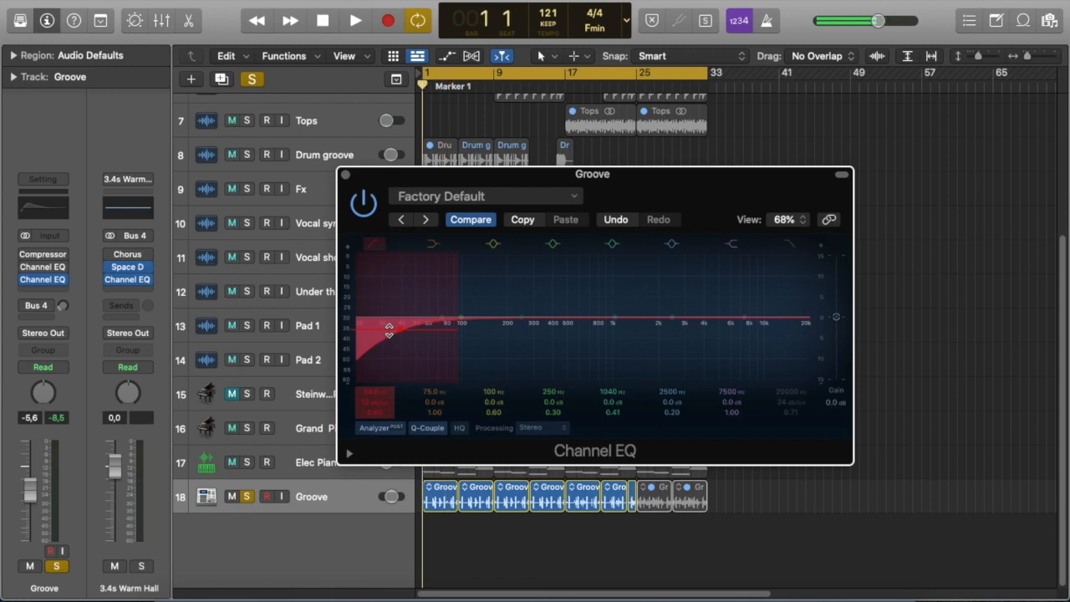
{"action": "left_click", "coordinate": [355, 20]}
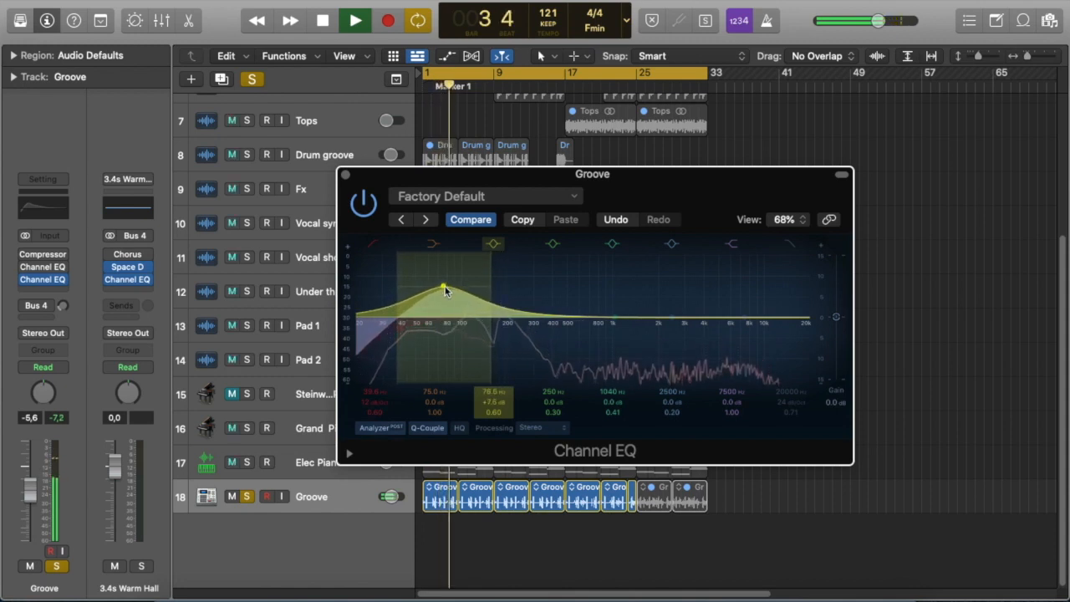
{"action": "left_click_drag", "start_coordinate": [445, 290], "coordinate": [439, 288]}
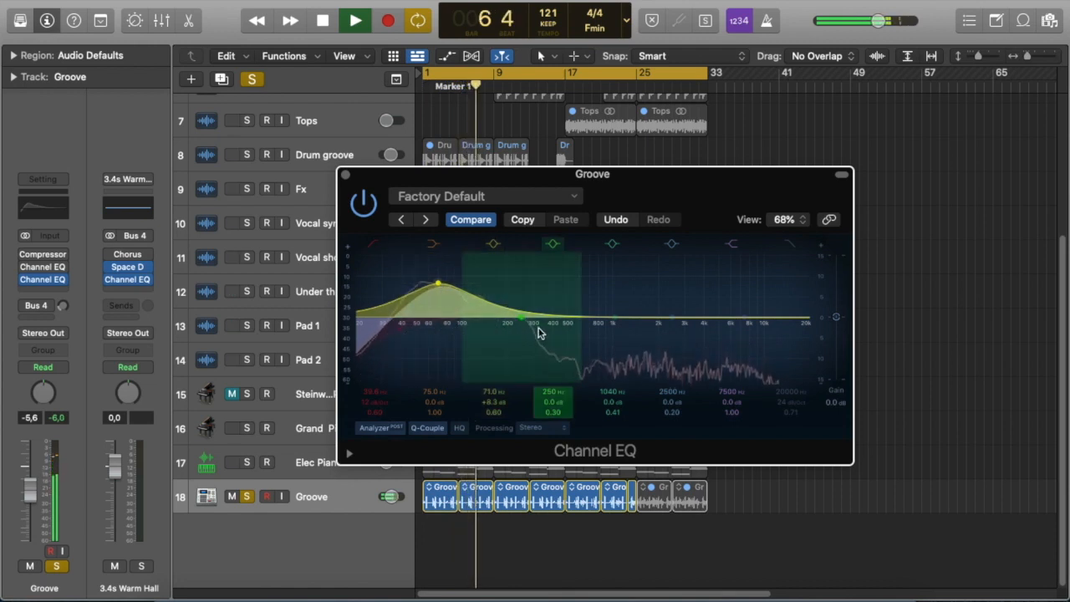
{"action": "left_click_drag", "start_coordinate": [439, 283], "coordinate": [522, 320]}
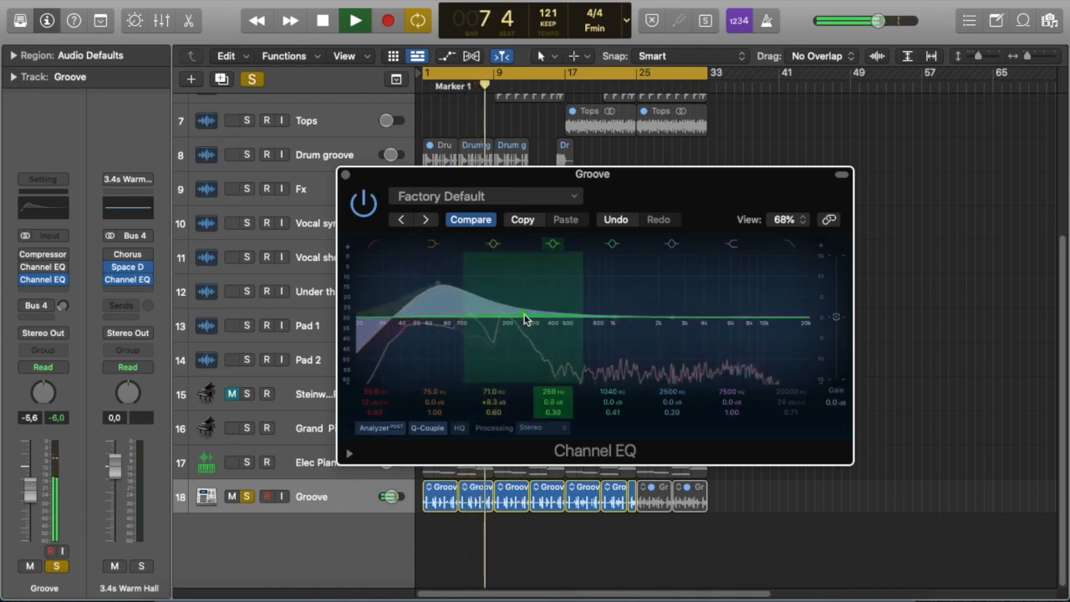
{"action": "left_click_drag", "start_coordinate": [553, 318], "coordinate": [518, 316]}
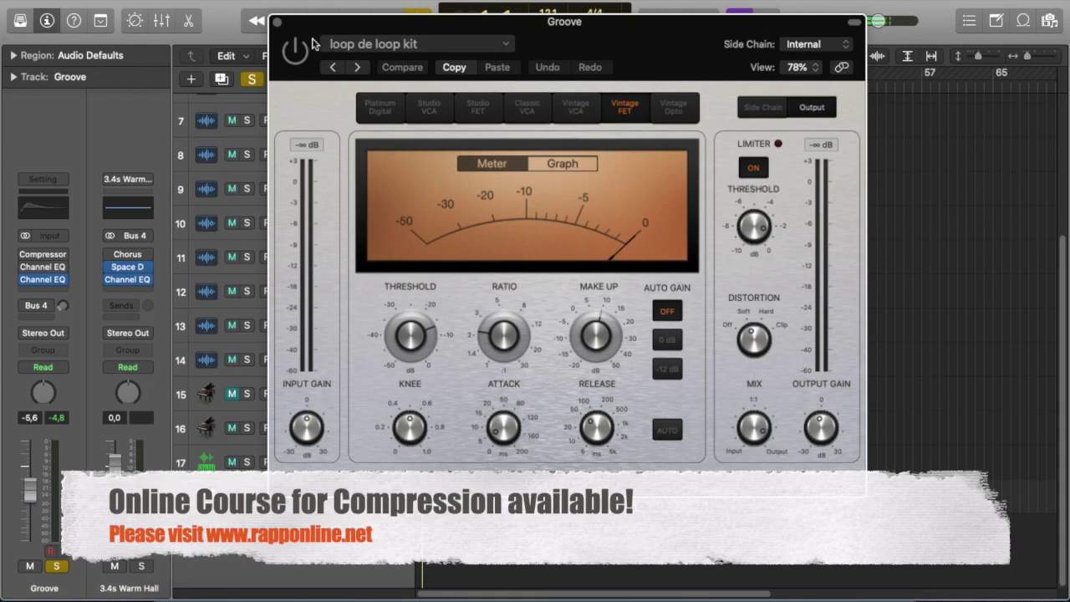
Step: Set the Groove compressor to the Vintage FET model with the loop de loop kit preset
{"action": "left_click", "coordinate": [294, 51]}
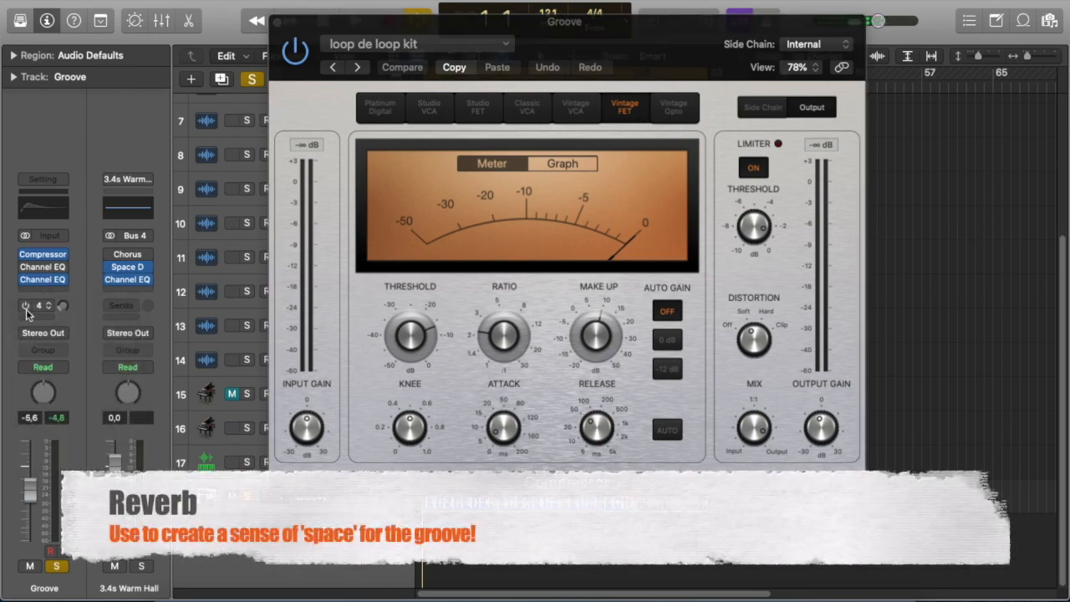
Step: Add and enable a Bus 4 send from Groove to the 3.4s Warm Hall reverb
{"action": "left_click", "coordinate": [37, 306]}
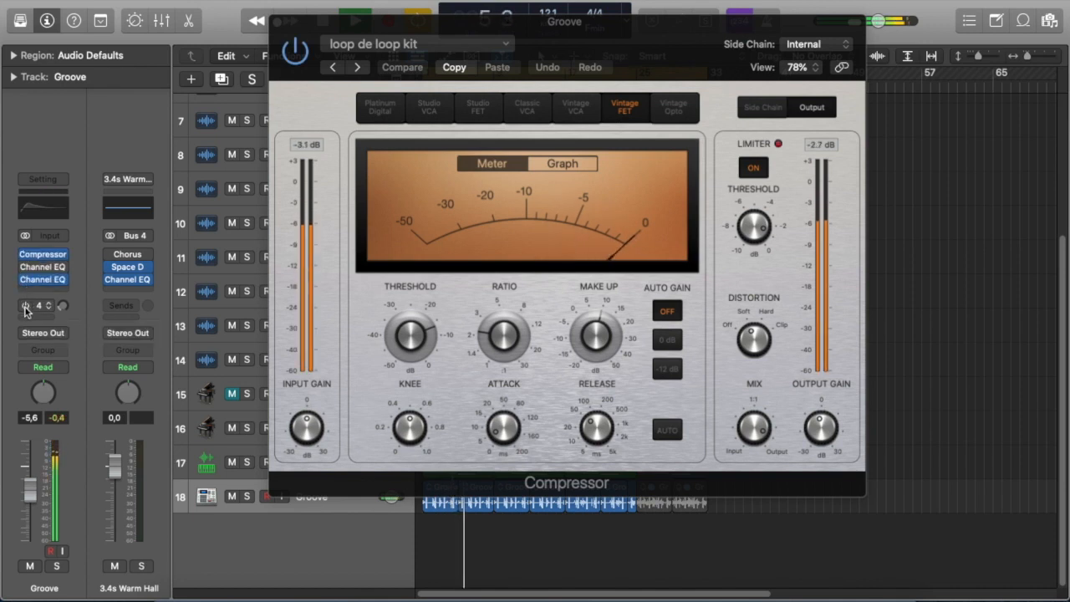
{"action": "left_click", "coordinate": [36, 306]}
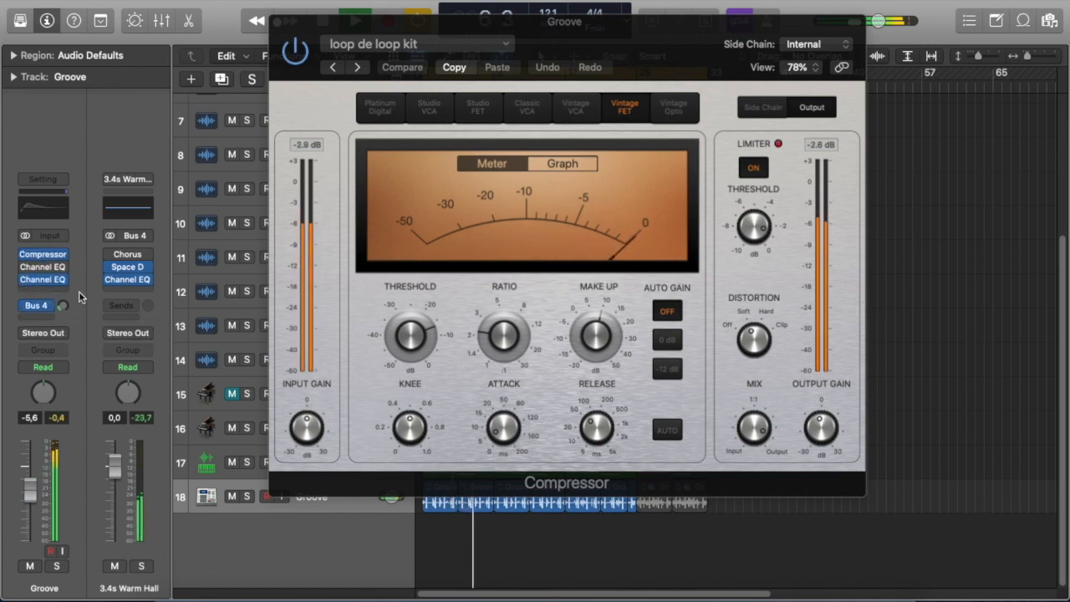